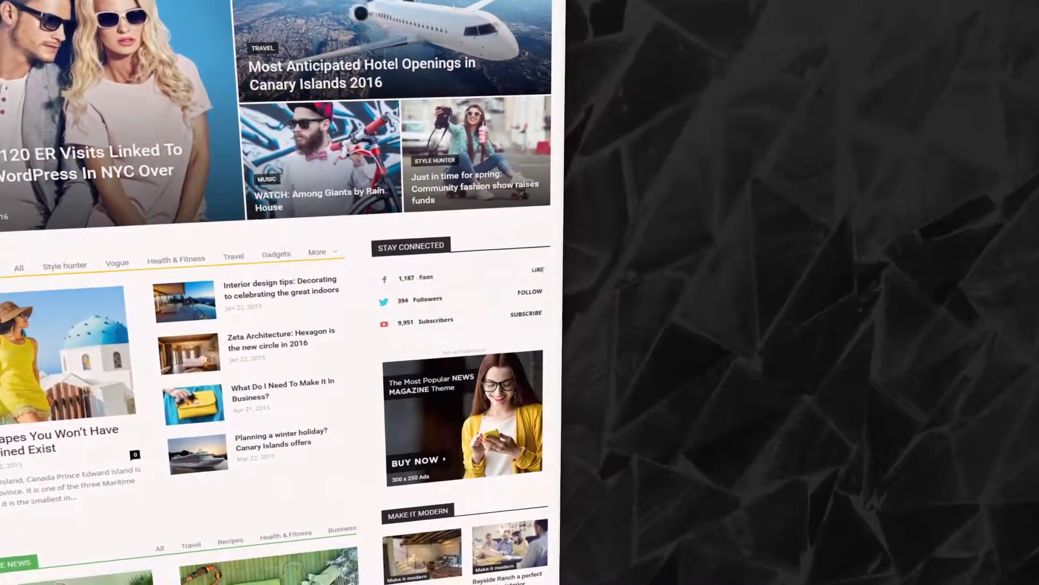
# Scroll down the Plugins page and open All Pages to list the Homepage
pyautogui.scroll(-3)
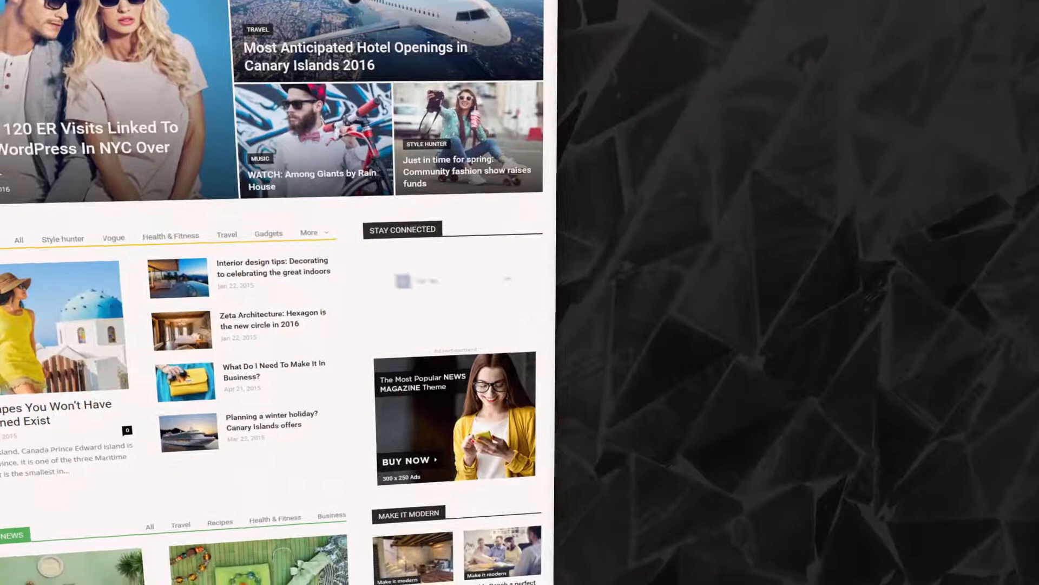
pyautogui.scroll(-3)
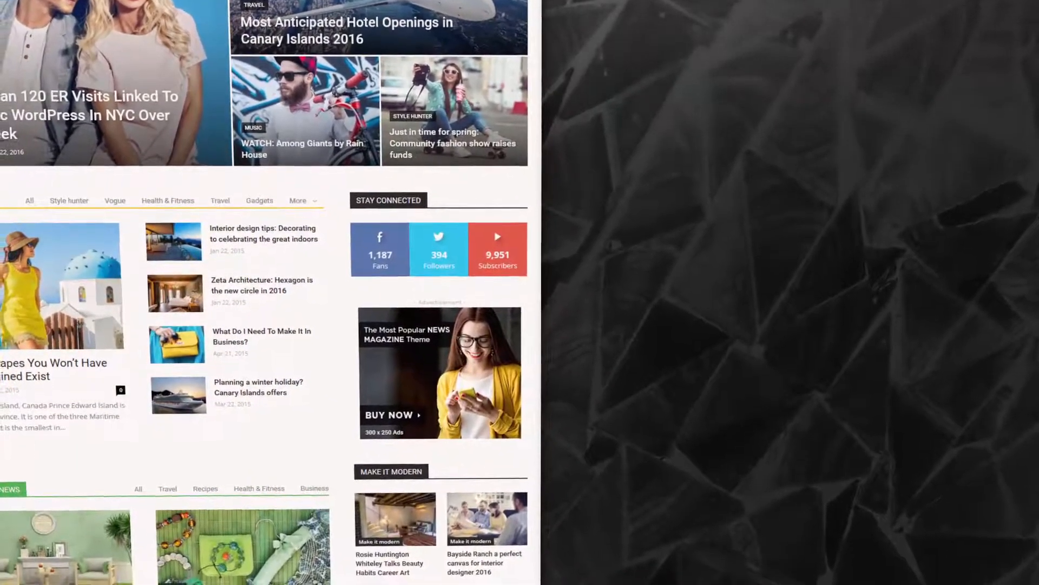
pyautogui.scroll(-3)
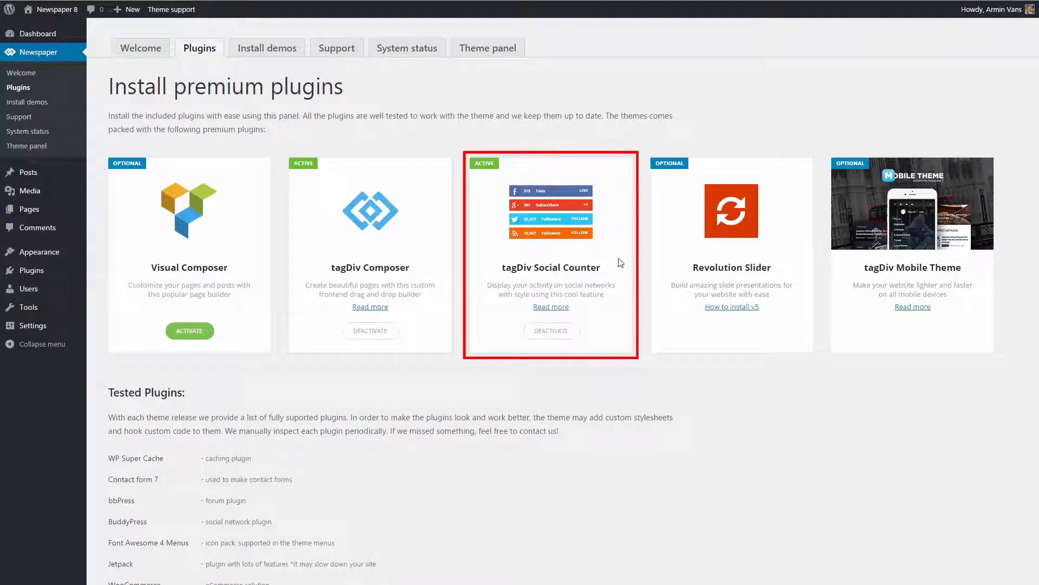
pyautogui.moveTo(28, 209)
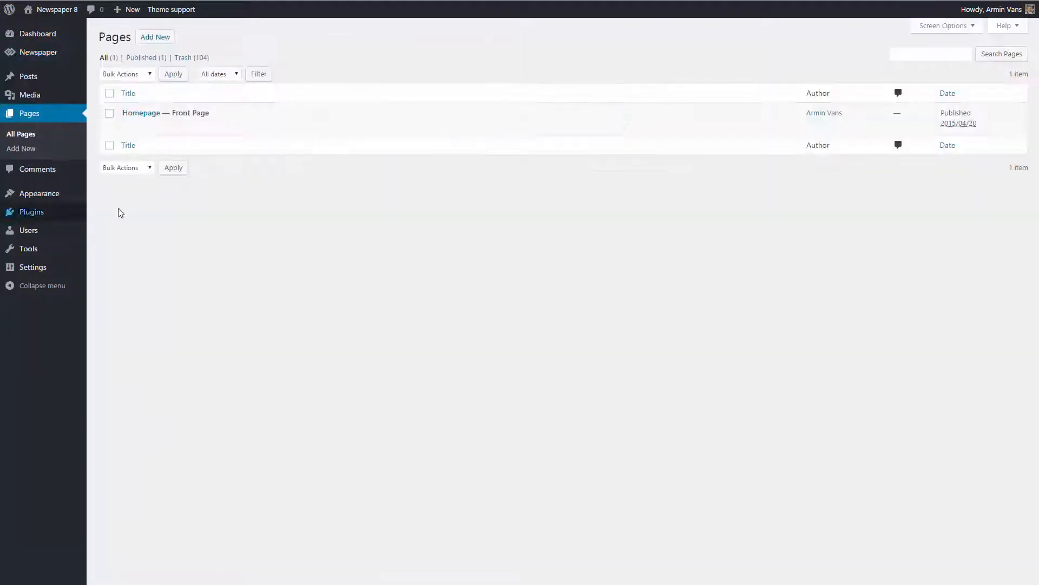
pyautogui.moveTo(141, 113)
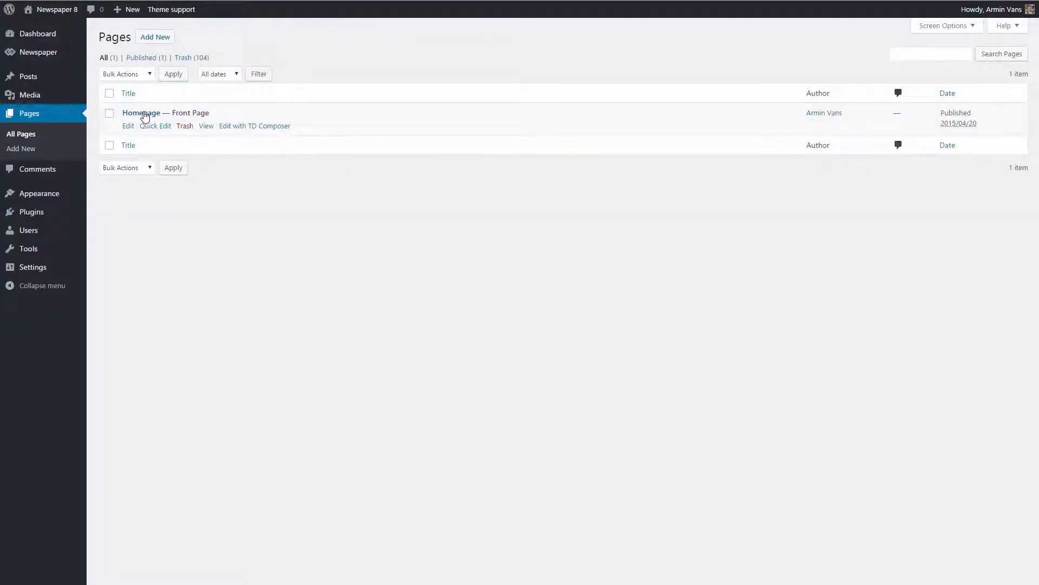
pyautogui.click(254, 126)
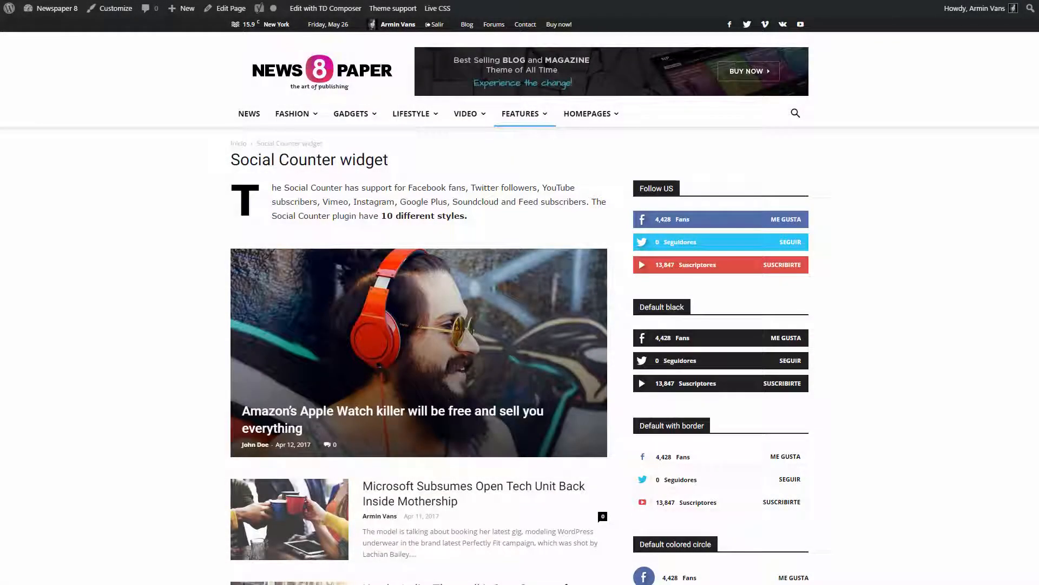
pyautogui.scroll(-3)
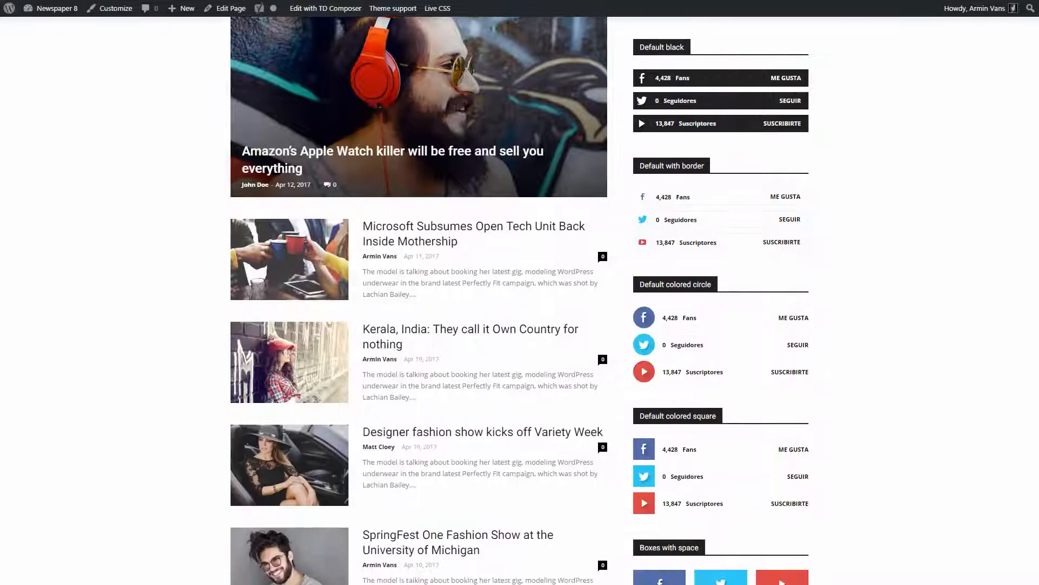
pyautogui.scroll(-3)
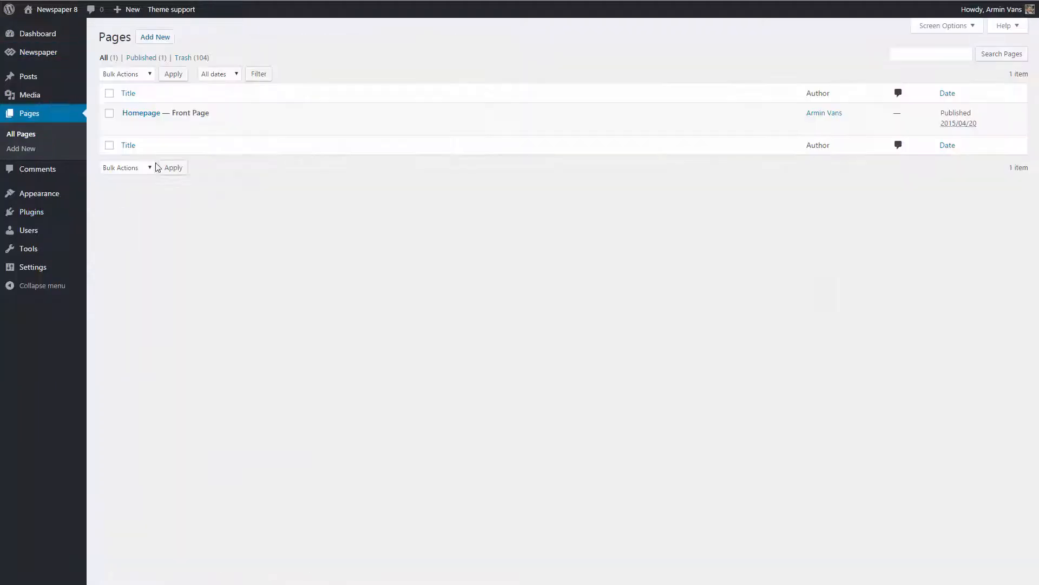
pyautogui.moveTo(141, 113)
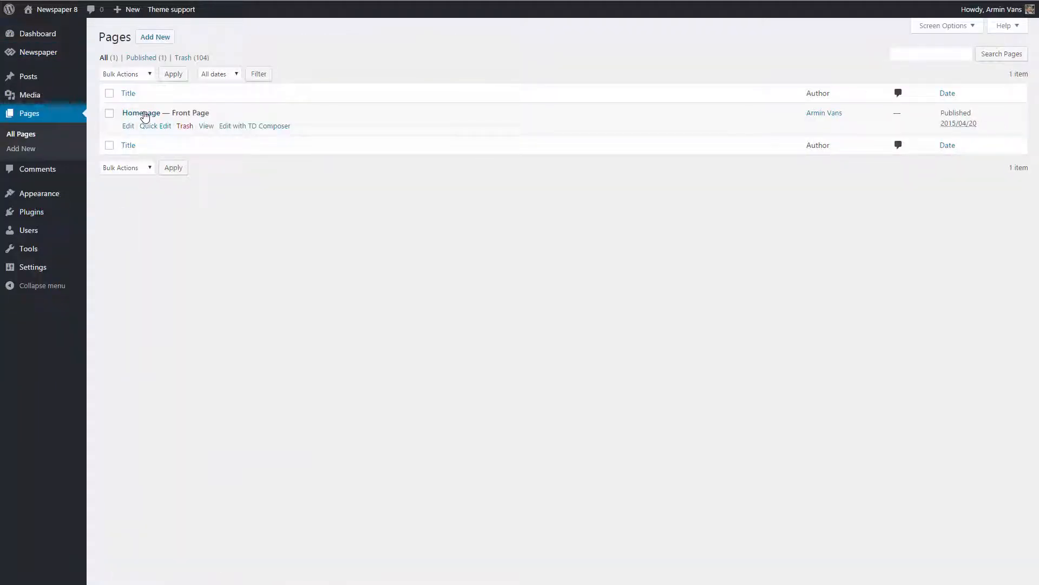
# Open the Homepage in tagDiv Composer and choose Add Element
pyautogui.click(127, 126)
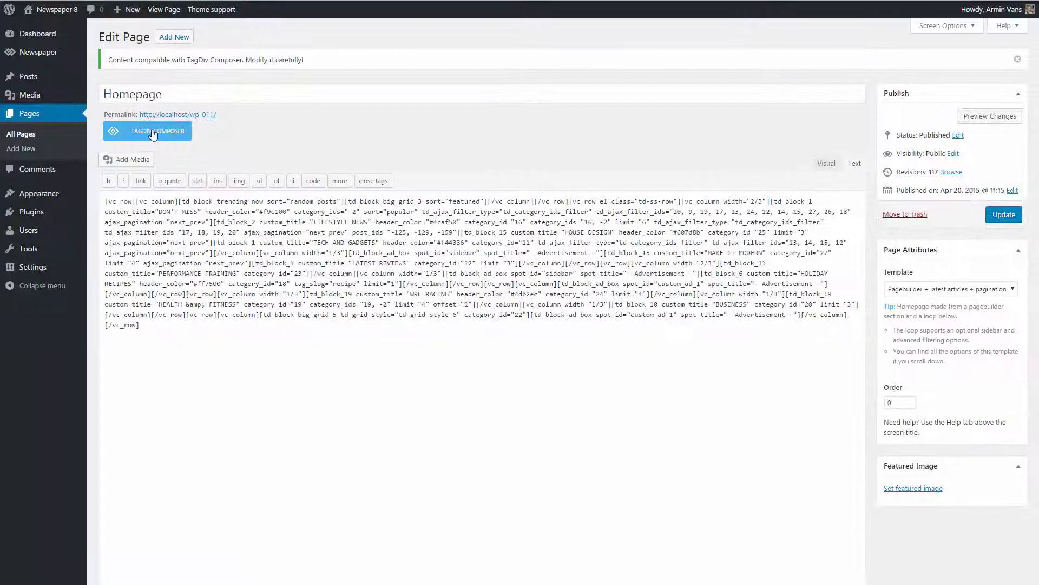
pyautogui.click(147, 130)
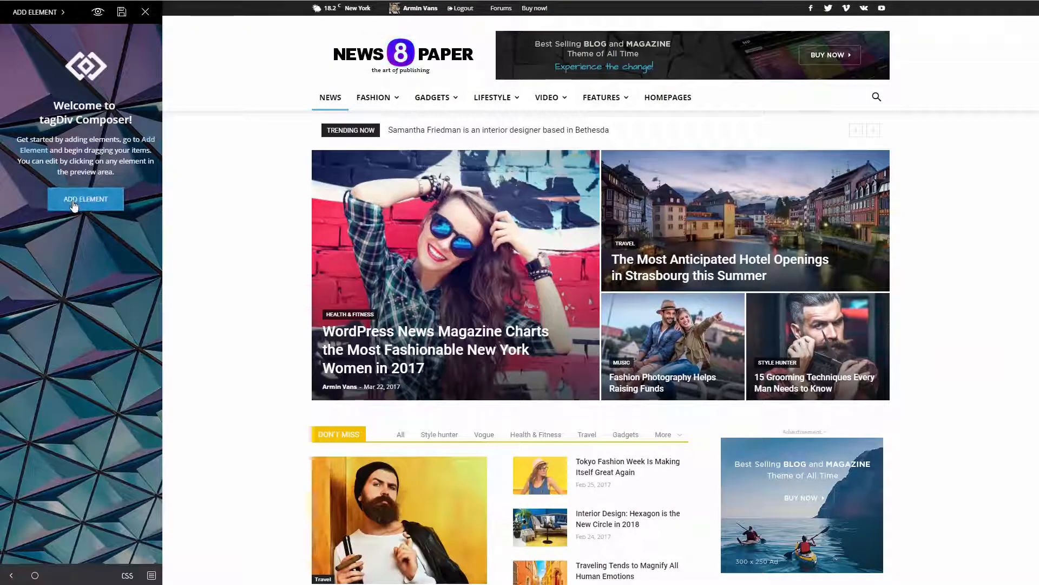
pyautogui.click(85, 199)
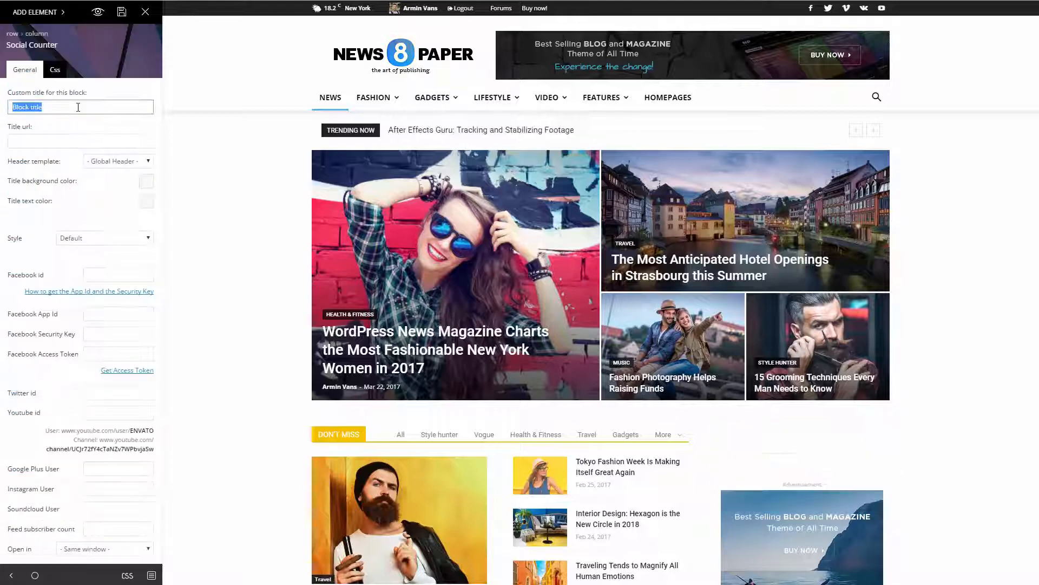
# Title the block STAY CONNECTED, set Facebook id tagDiv, and view the App Id guide
pyautogui.write('STAY CONNECTED')
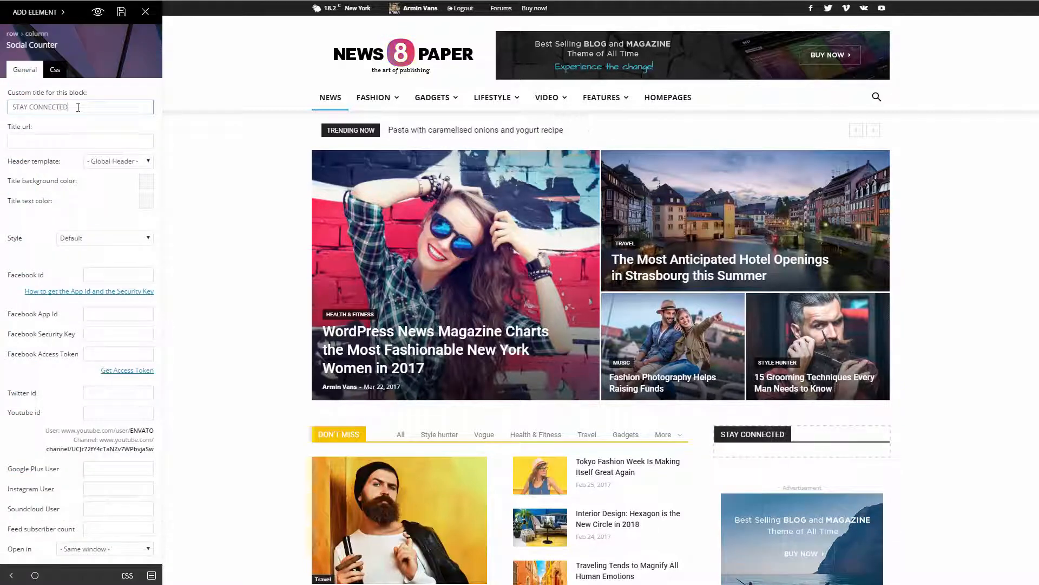
pyautogui.write('tagDiv')
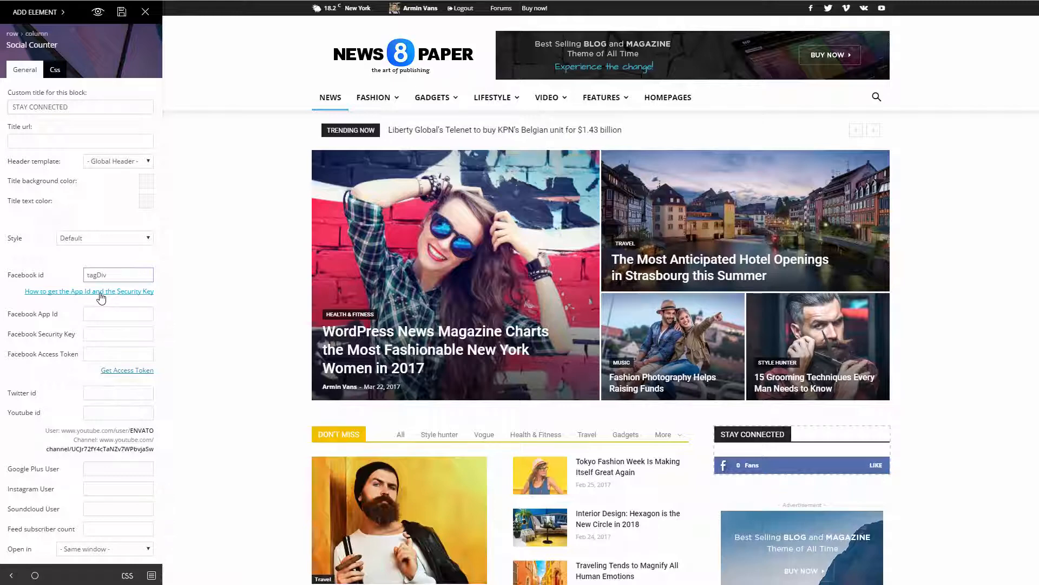
pyautogui.click(89, 290)
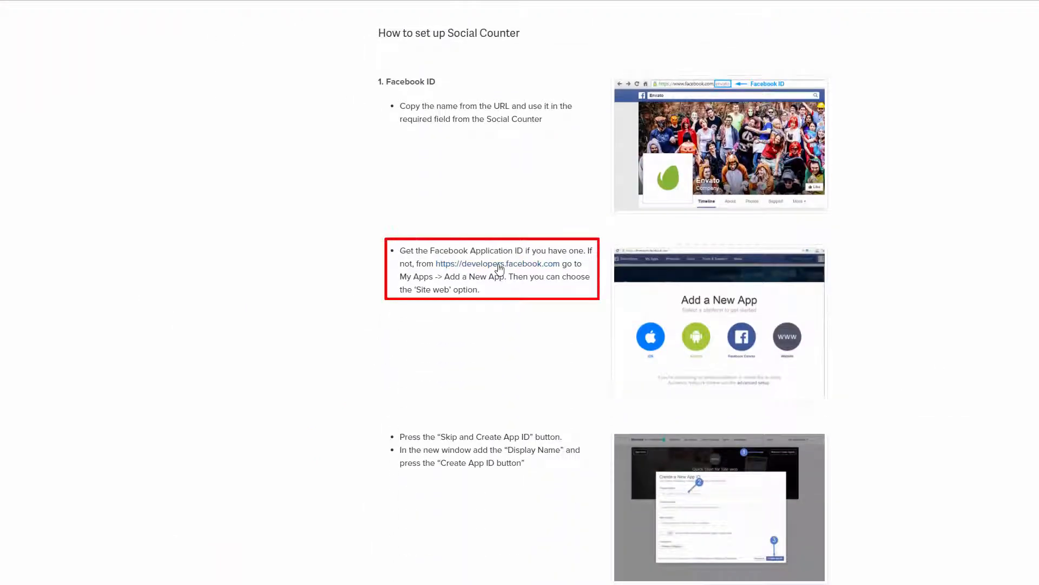
# Go to Facebook for Developers and create a new app ID named mysite
pyautogui.click(500, 263)
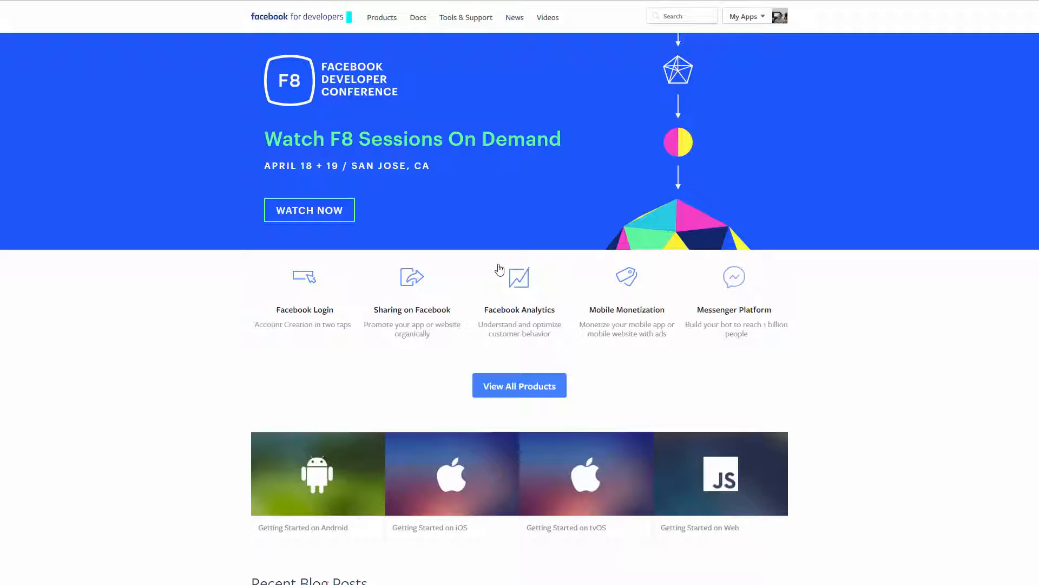
pyautogui.click(745, 16)
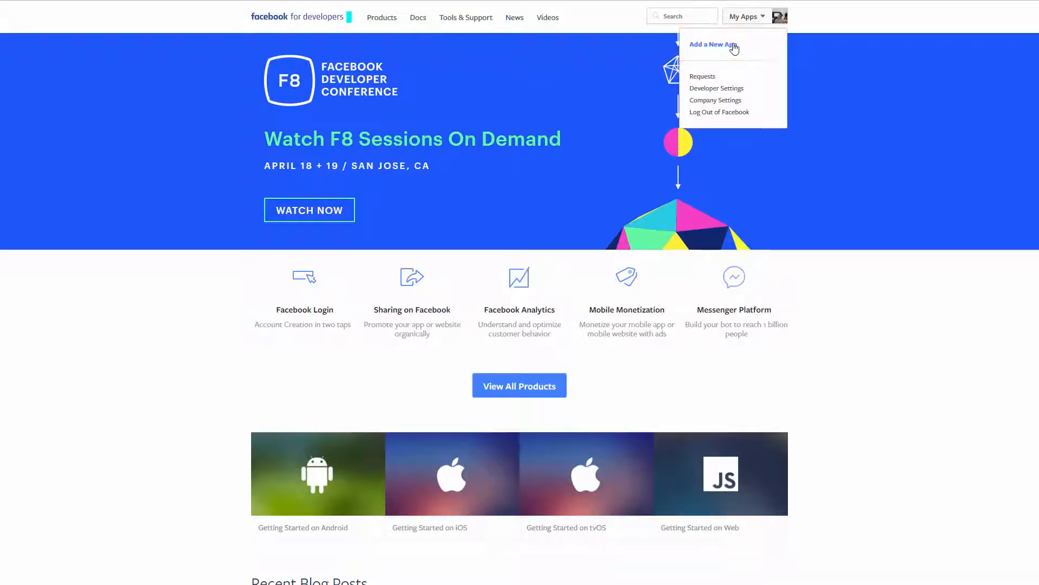
pyautogui.click(709, 44)
pyautogui.write('mysite')
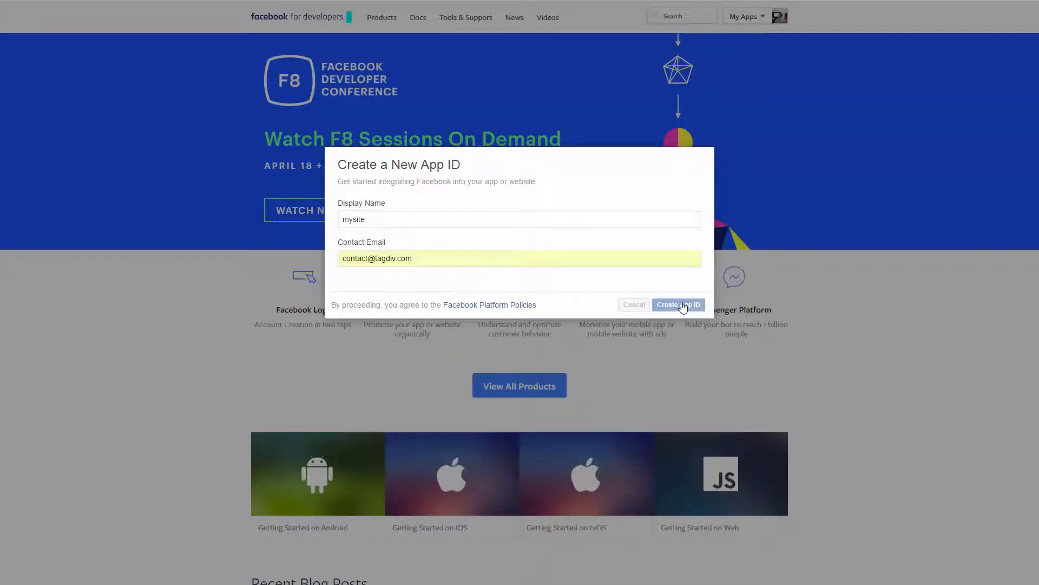
pyautogui.click(677, 304)
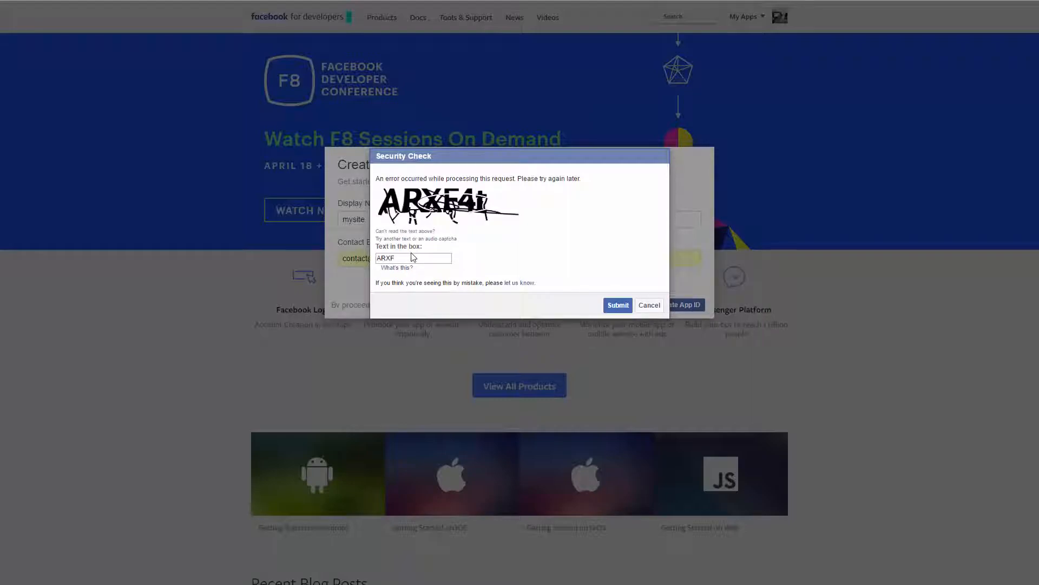
pyautogui.click(649, 305)
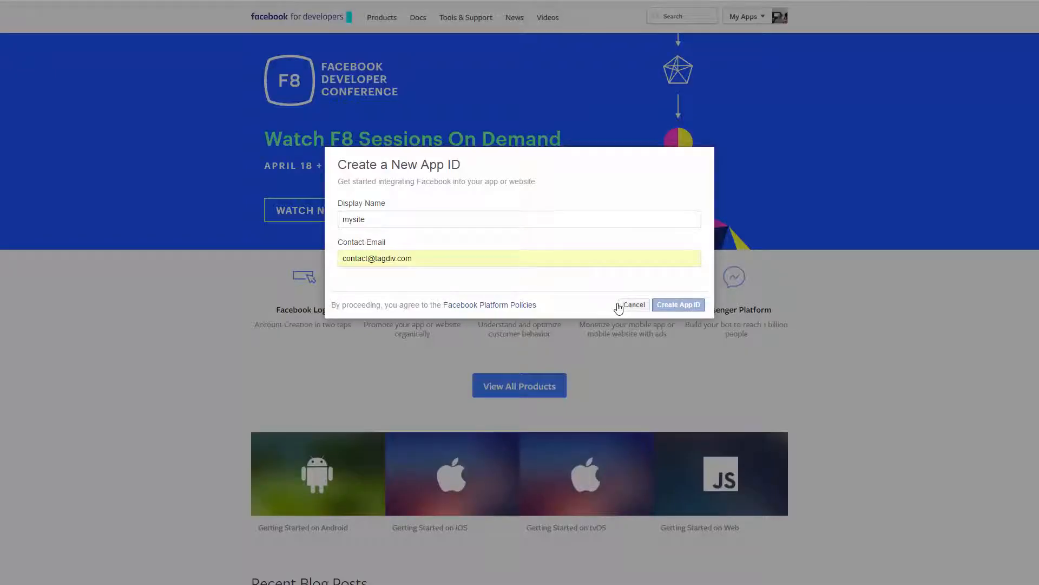
pyautogui.click(677, 304)
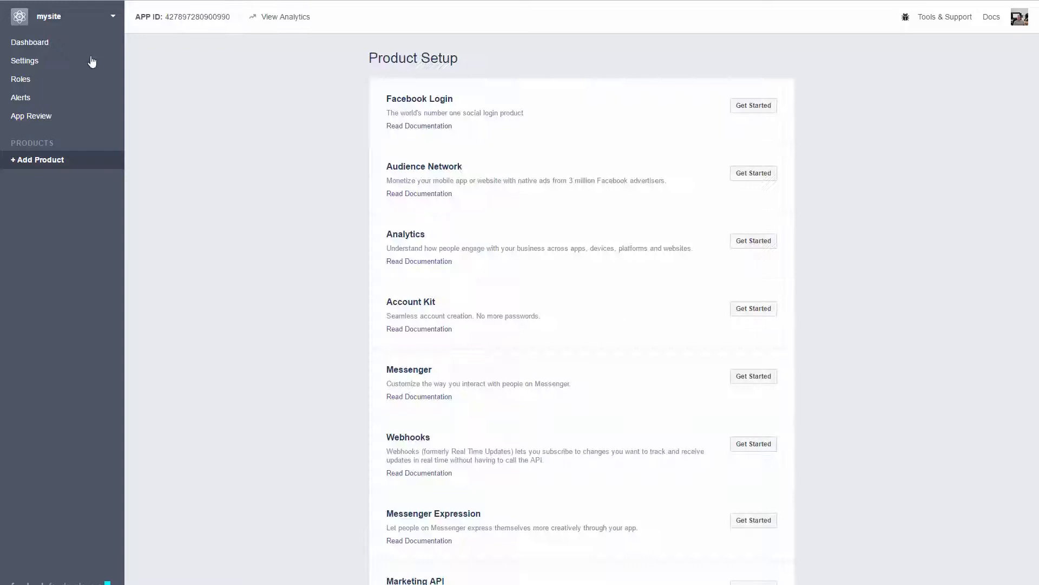
# Show the mysite app dashboard and select its App ID to copy
pyautogui.click(29, 42)
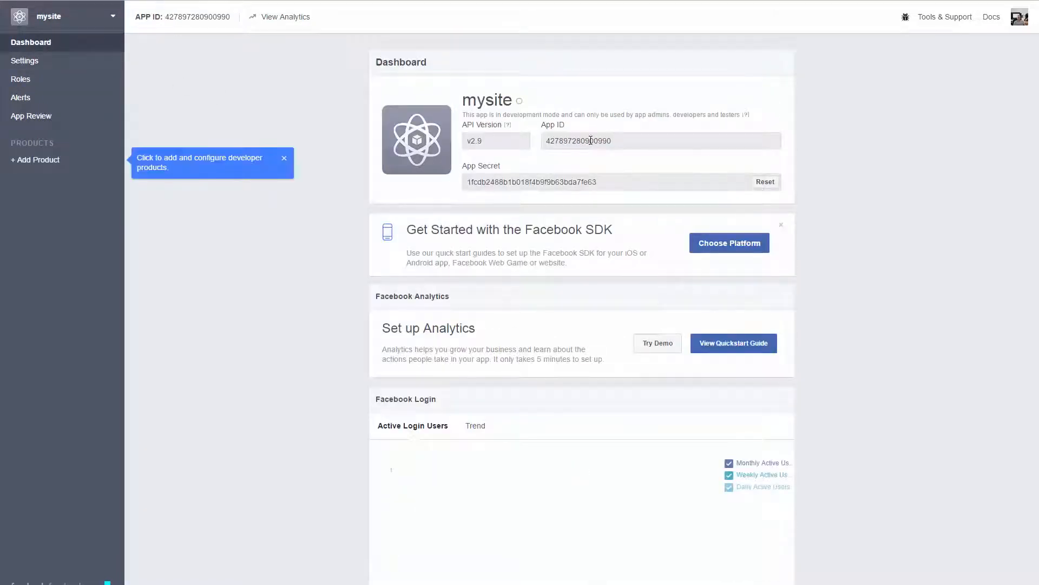
pyautogui.doubleClick(578, 140)
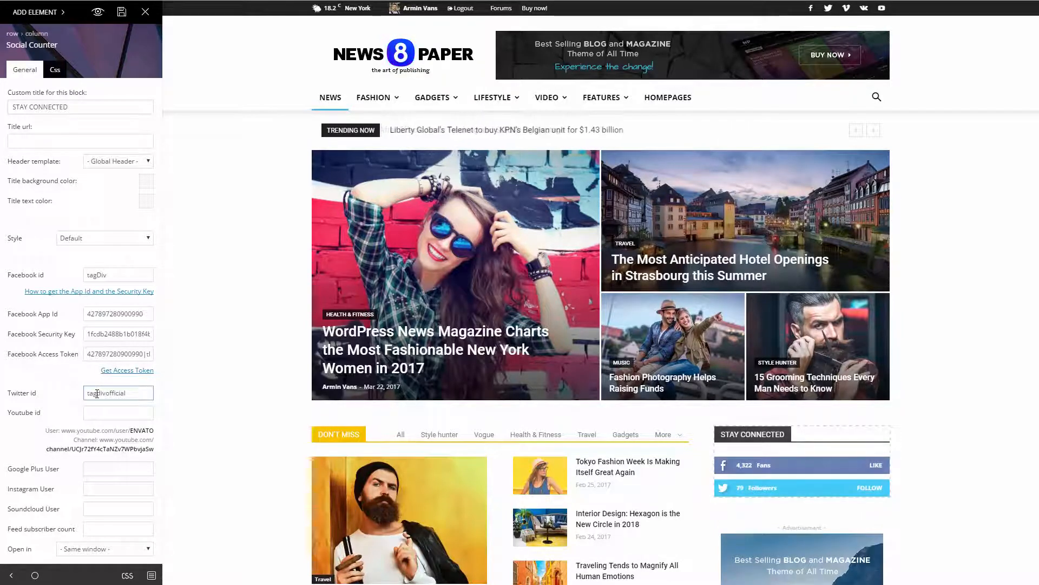
# Enter tagdiv as the Social Counter's YouTube id and Instagram user
pyautogui.write('tagdi')
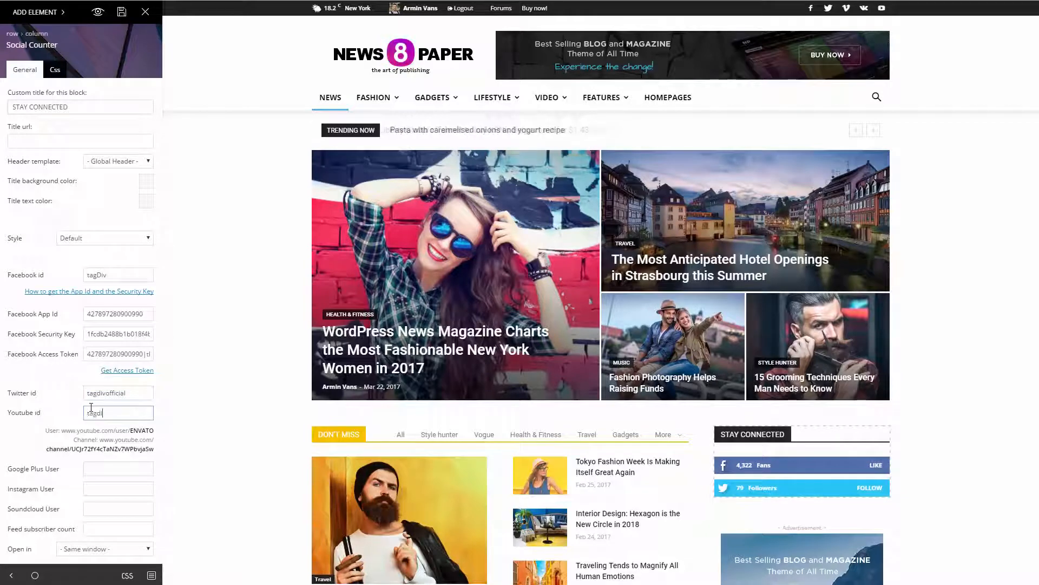
pyautogui.write('tagd')
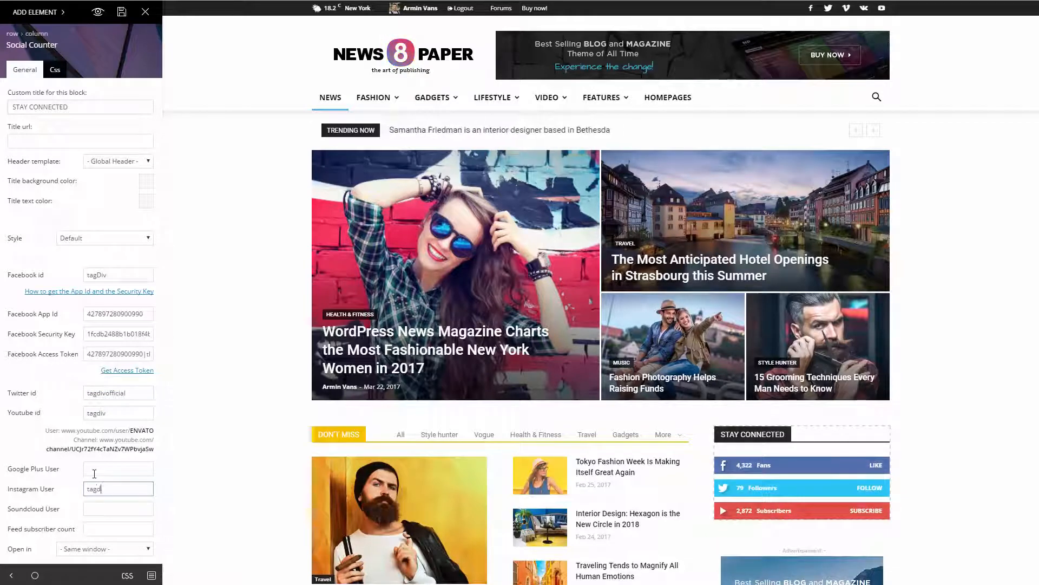
pyautogui.click(122, 12)
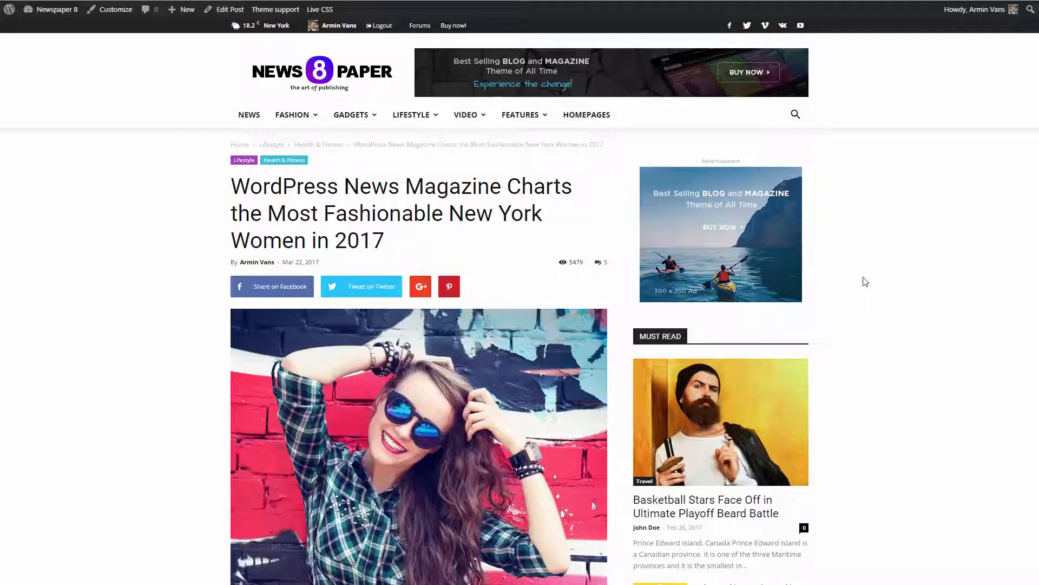
# Go from the post to the admin Dashboard, then to Appearance > Widgets
pyautogui.click(50, 9)
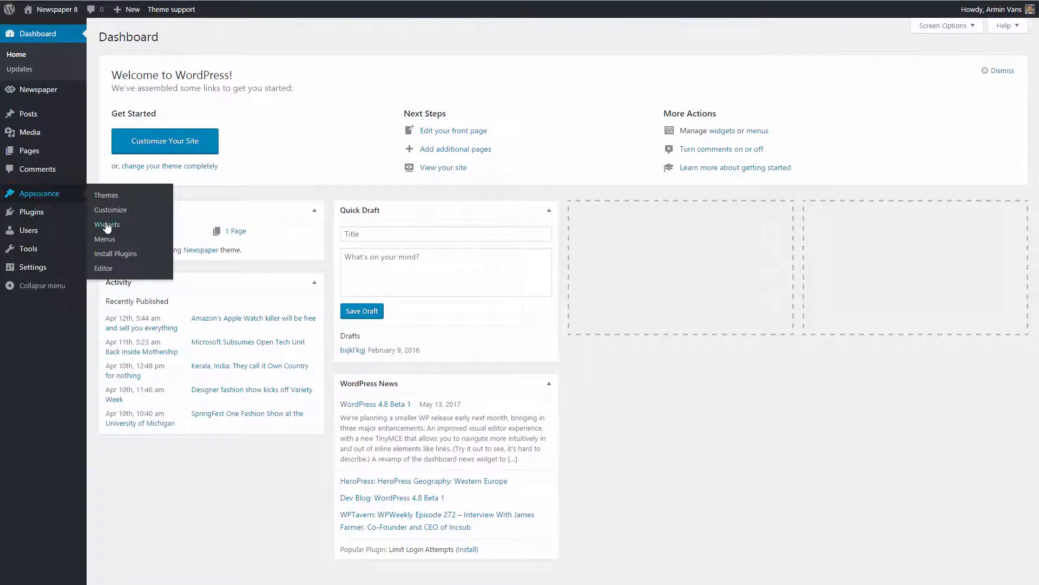
pyautogui.click(107, 224)
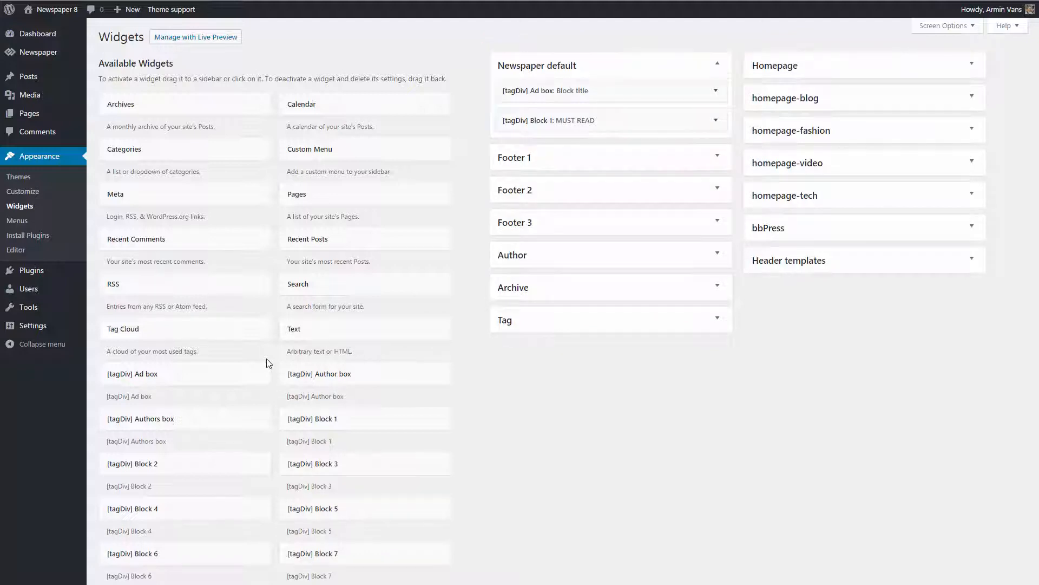
# Add the [tagDiv] Social Counter widget to Newspaper default and start titling it STAY CONNECTED
pyautogui.scroll(-3)
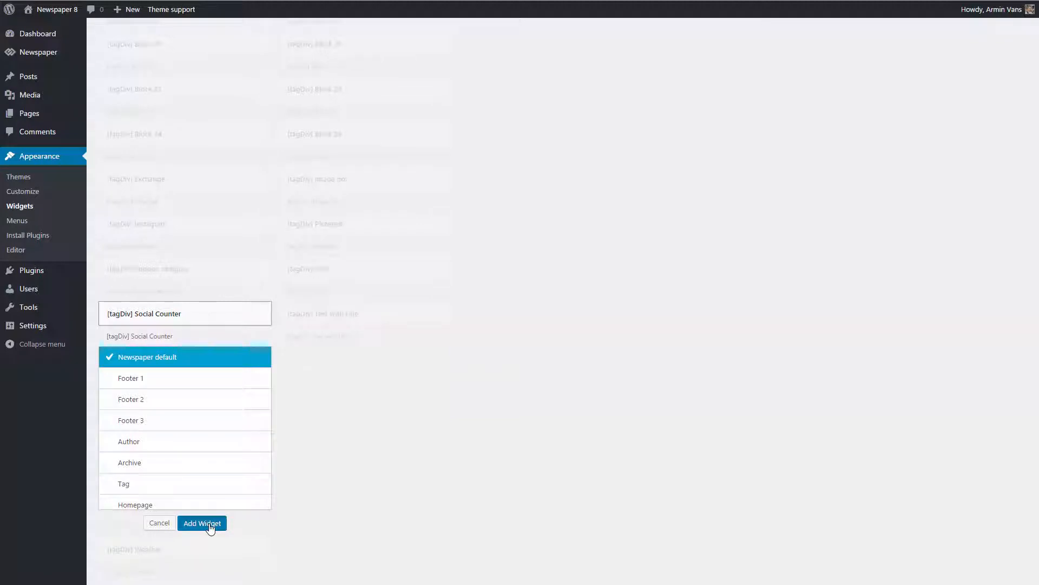
pyautogui.click(202, 523)
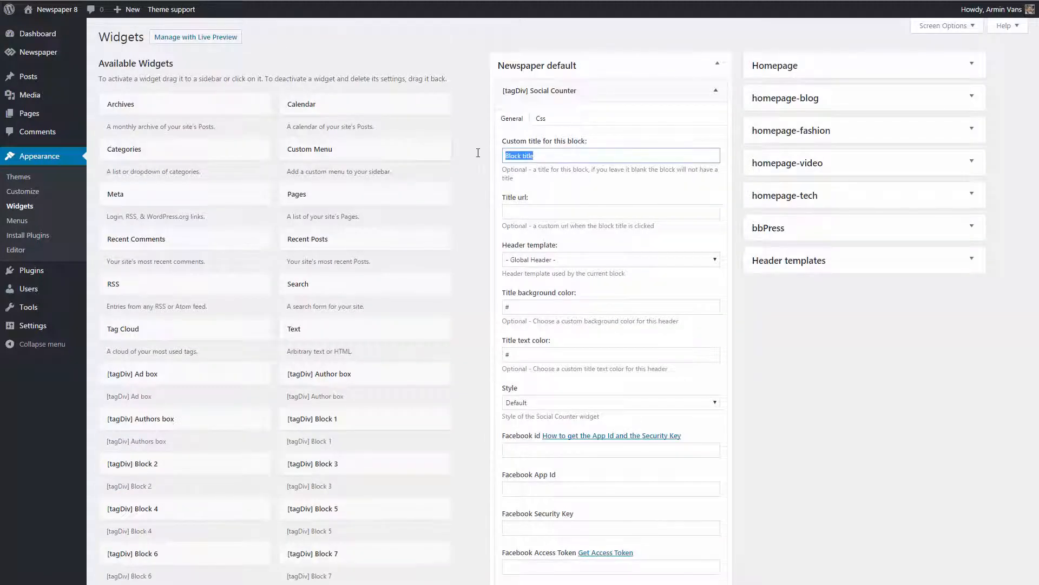
pyautogui.write('STA')
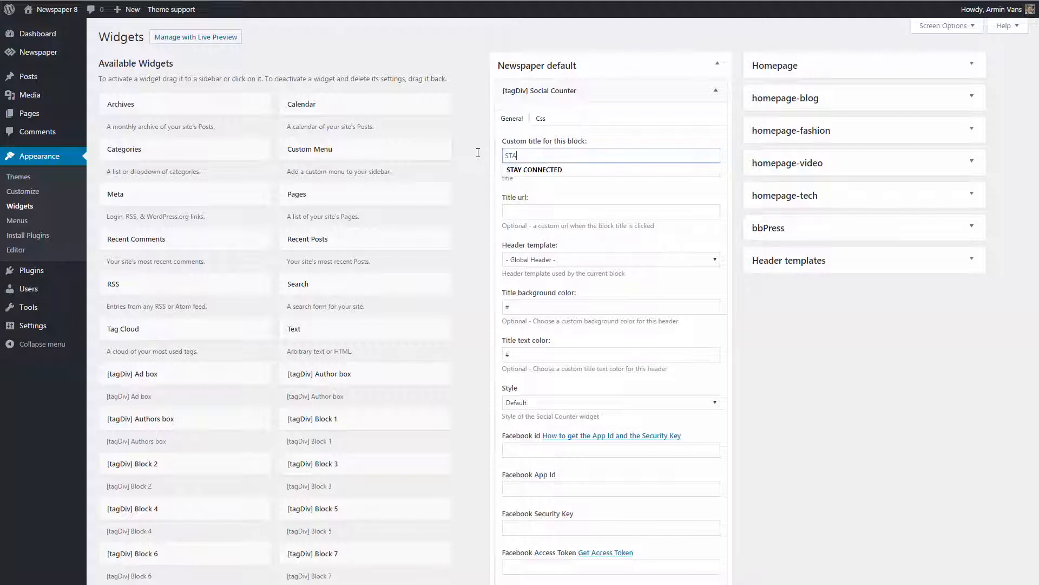
pyautogui.scroll(-3)
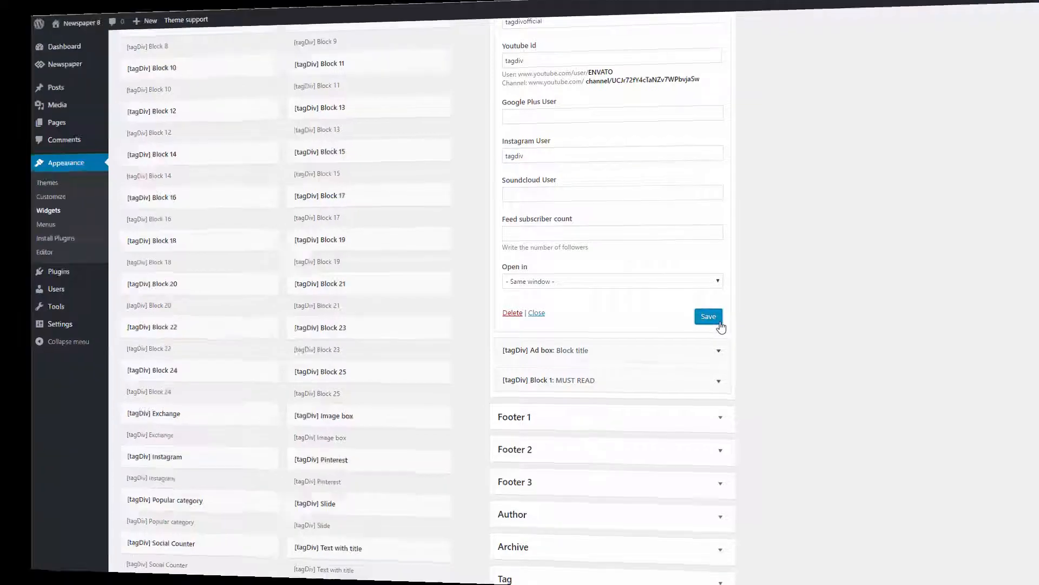
# Save the STAY CONNECTED widget with its Facebook, Twitter, YouTube and Instagram accounts
pyautogui.click(708, 316)
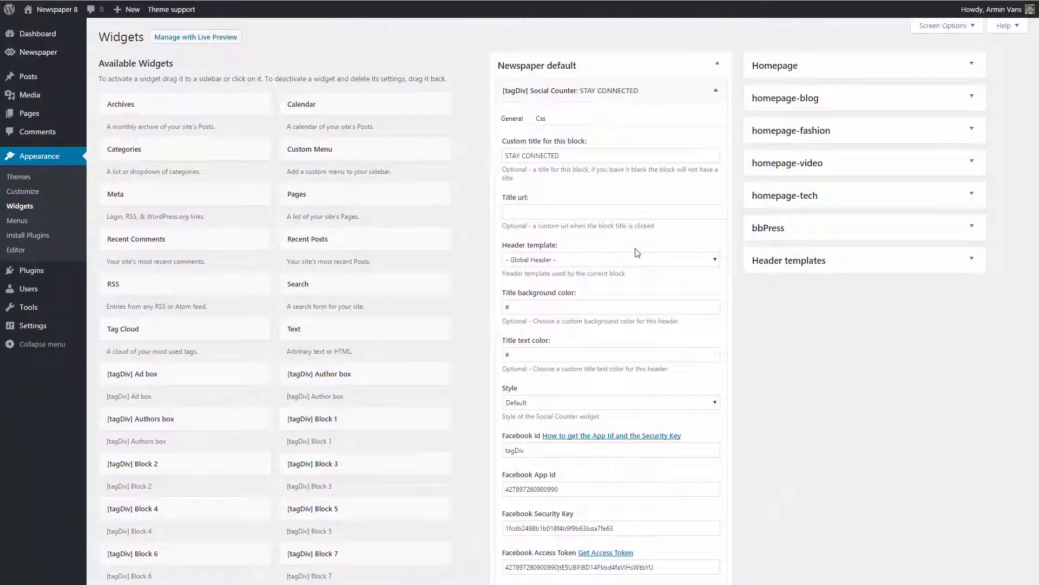
pyautogui.scroll(-3)
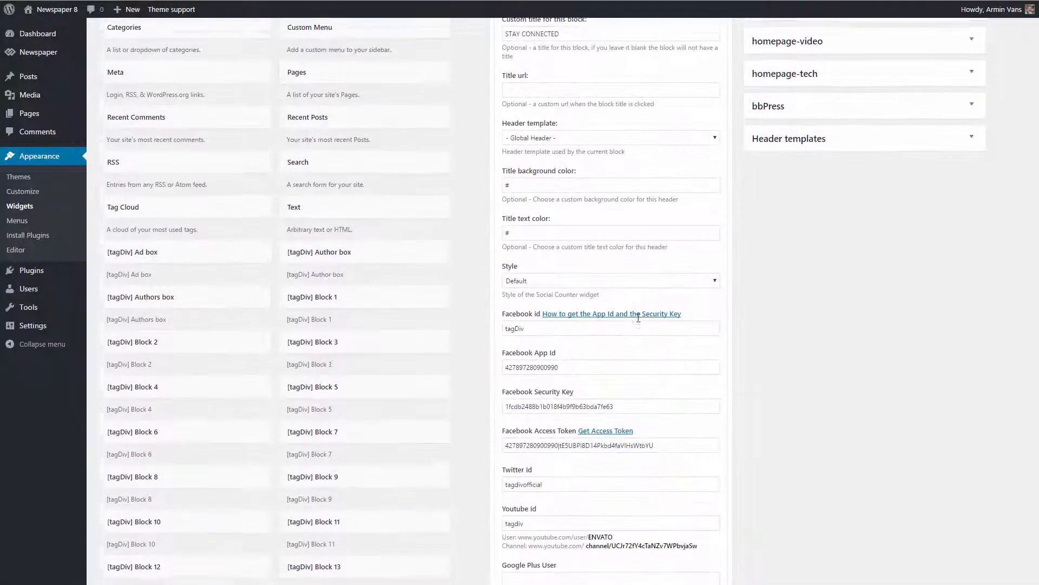
pyautogui.click(609, 275)
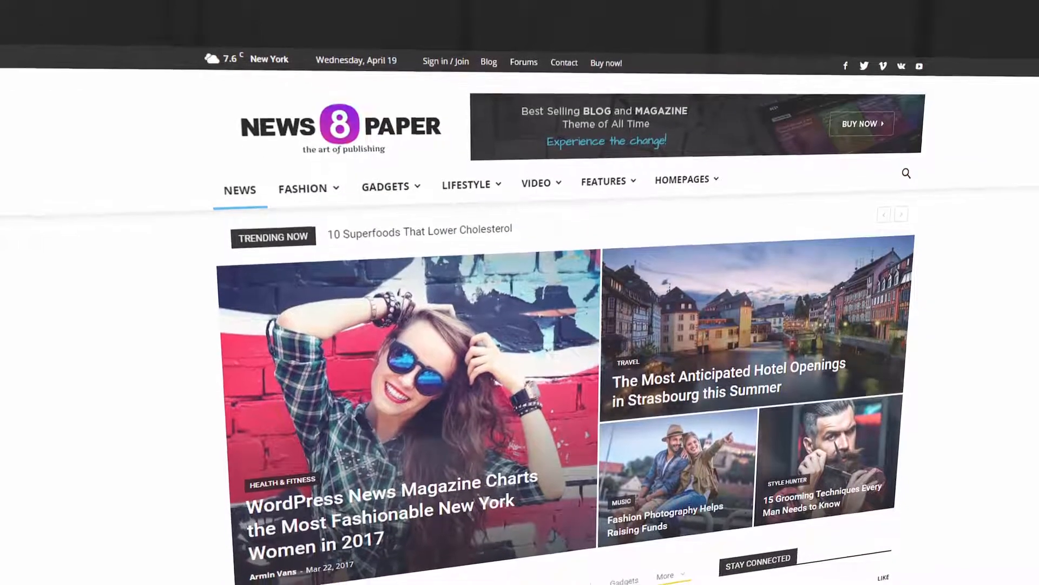
# Scroll the front page down to the STAY CONNECTED fan and follower counts
pyautogui.scroll(-3)
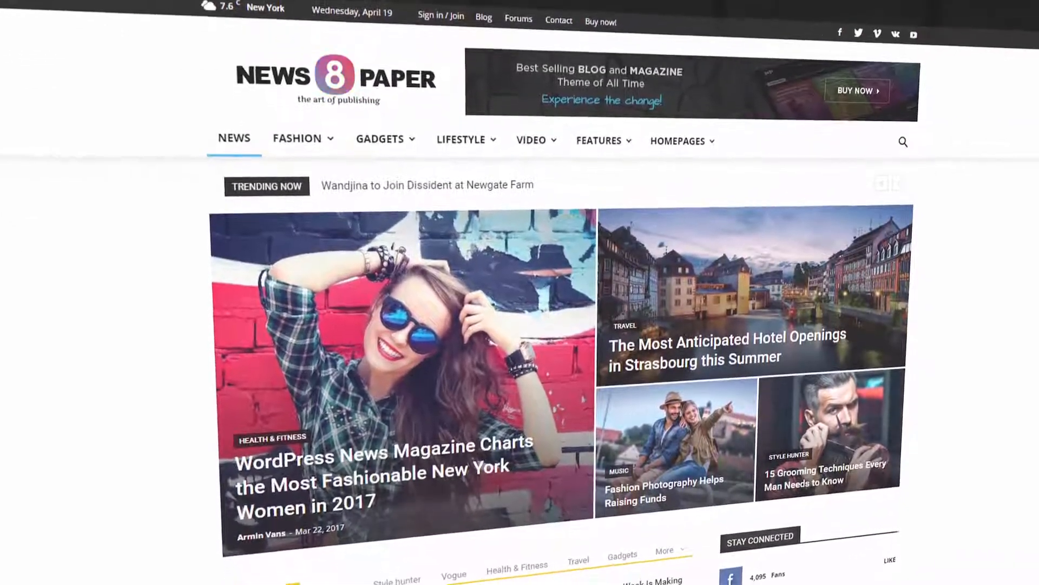
pyautogui.scroll(-3)
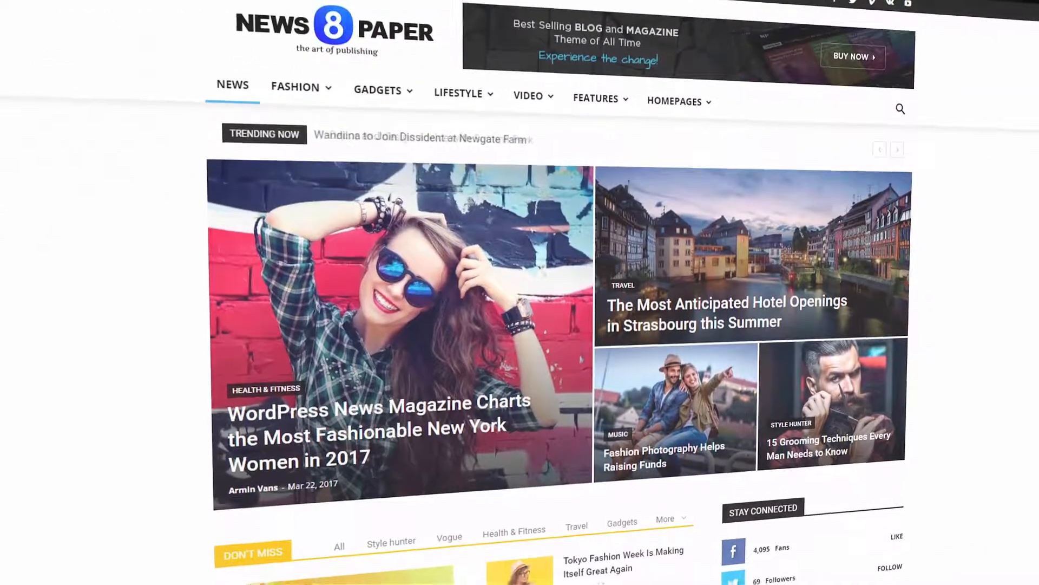
pyautogui.scroll(-3)
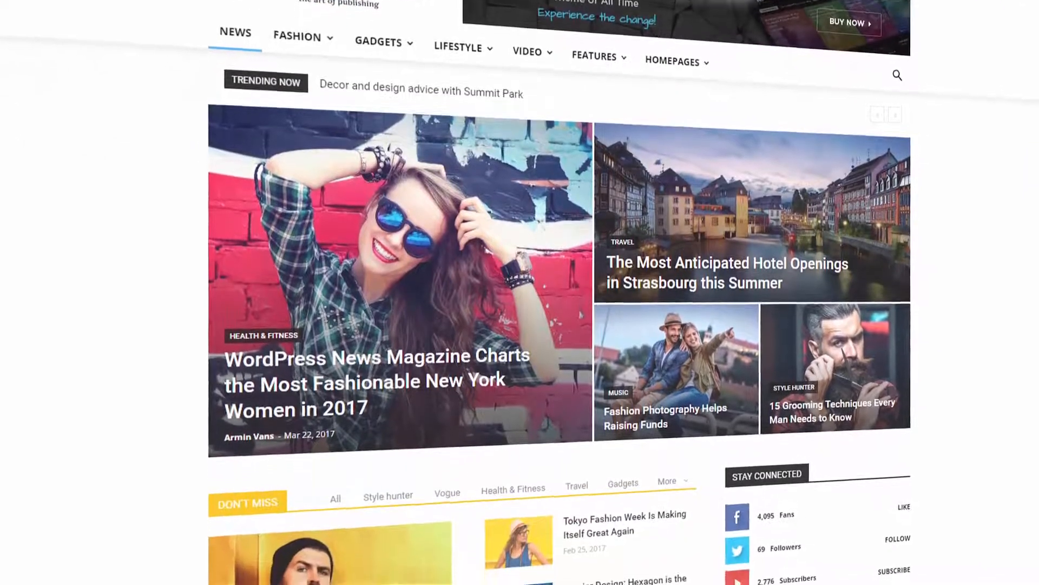